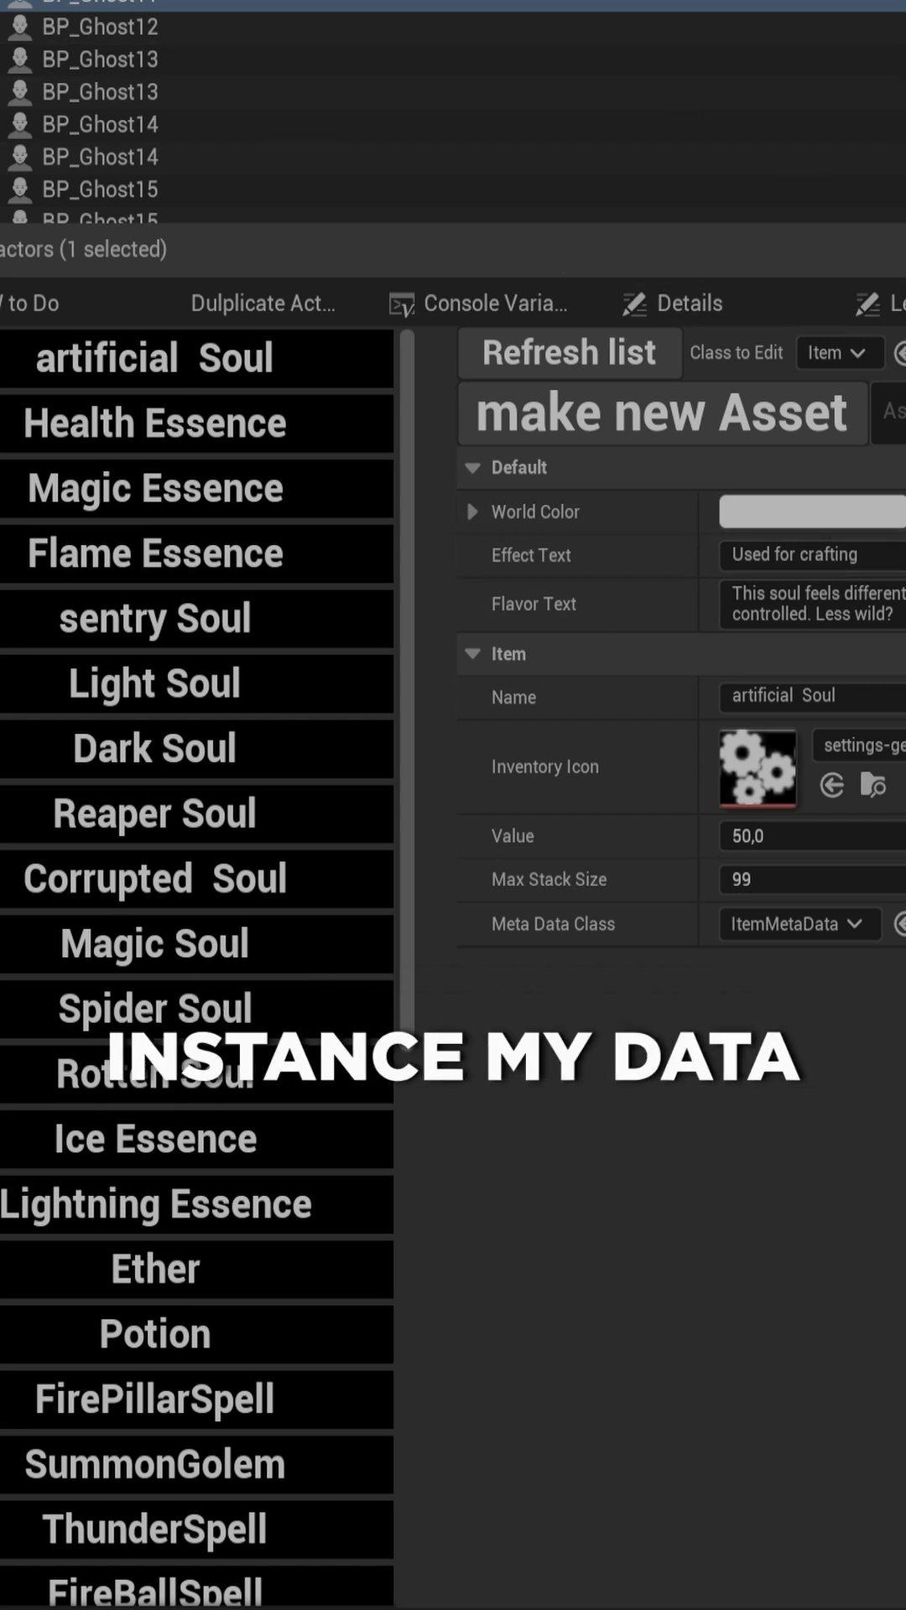
- Browse BP_UsableItem assets and the fireball spell, then set Class to Edit to DropTable
left_click(838, 353)
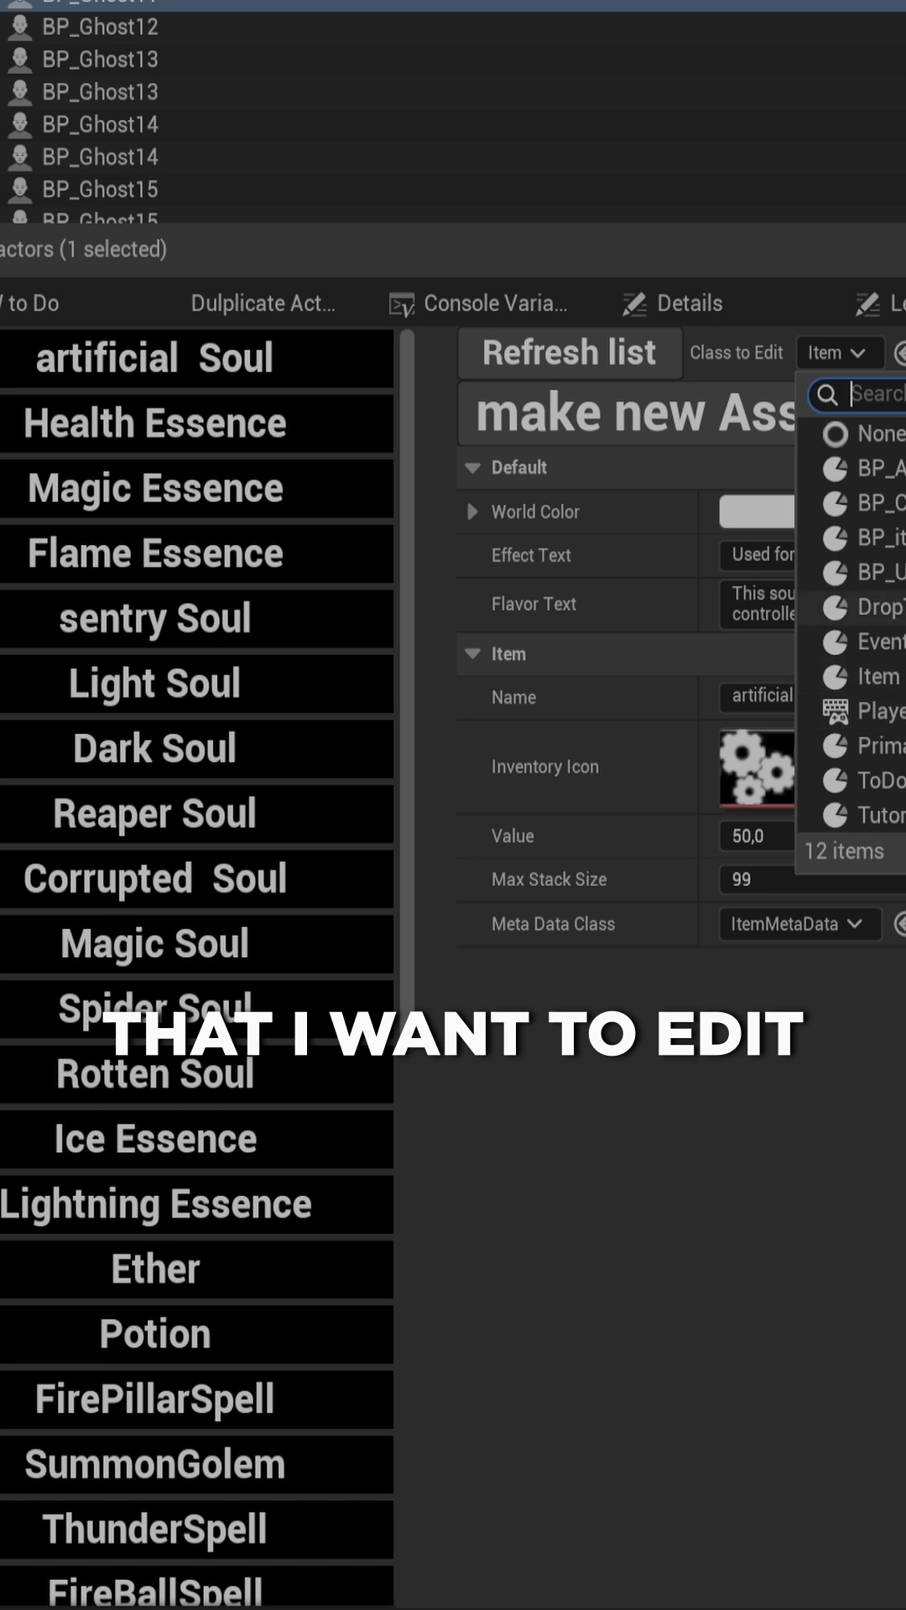
mouse_move(832, 591)
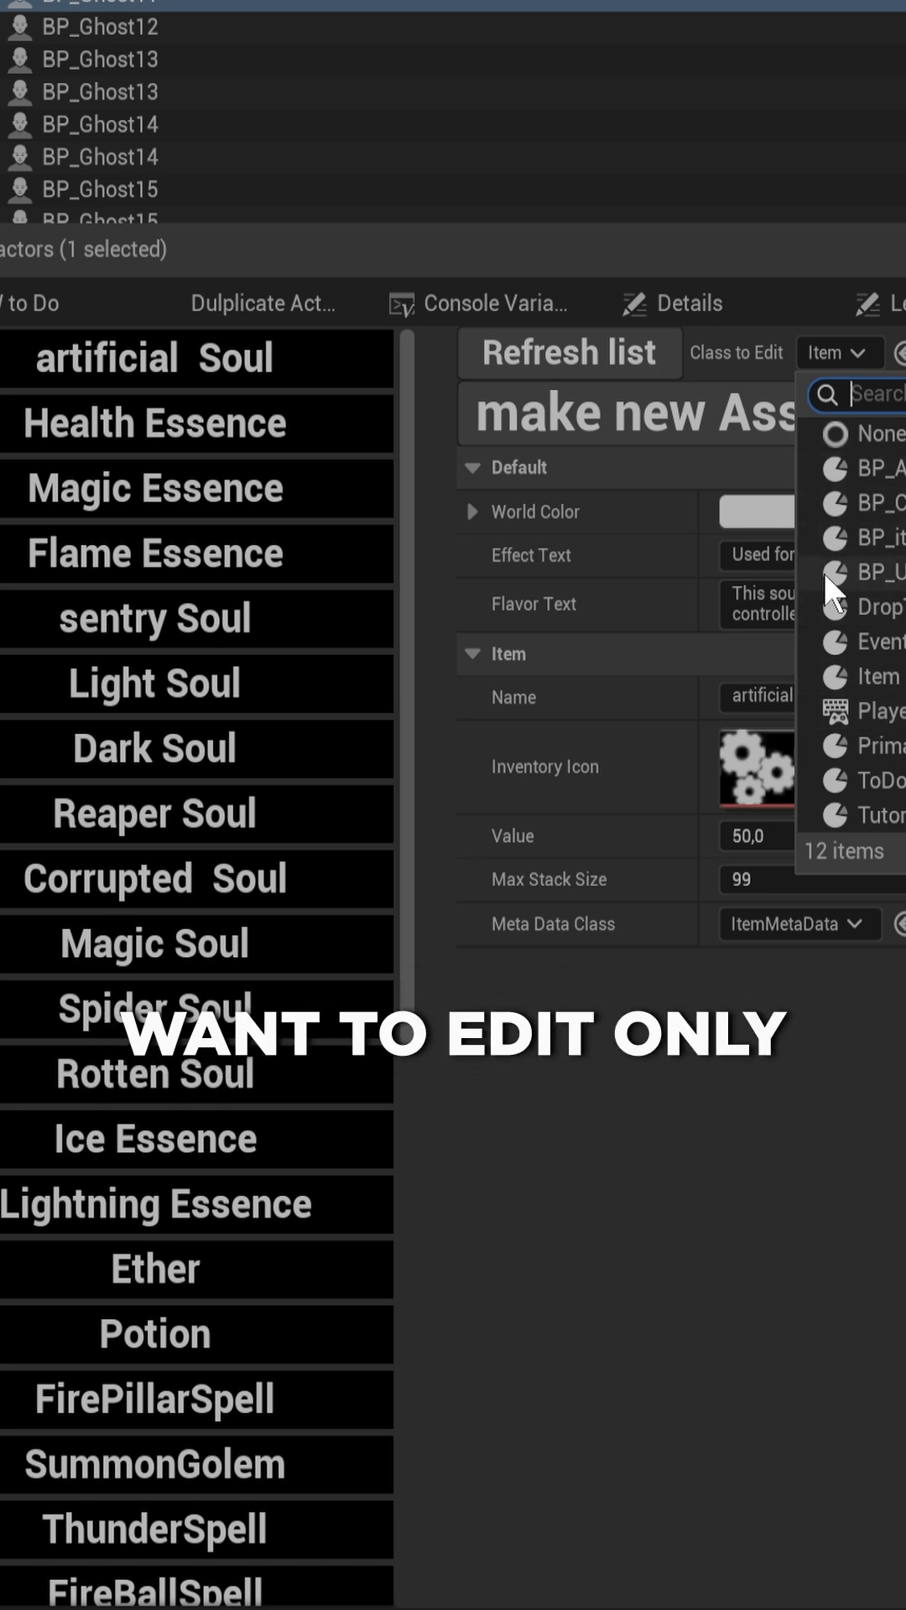
left_click(868, 572)
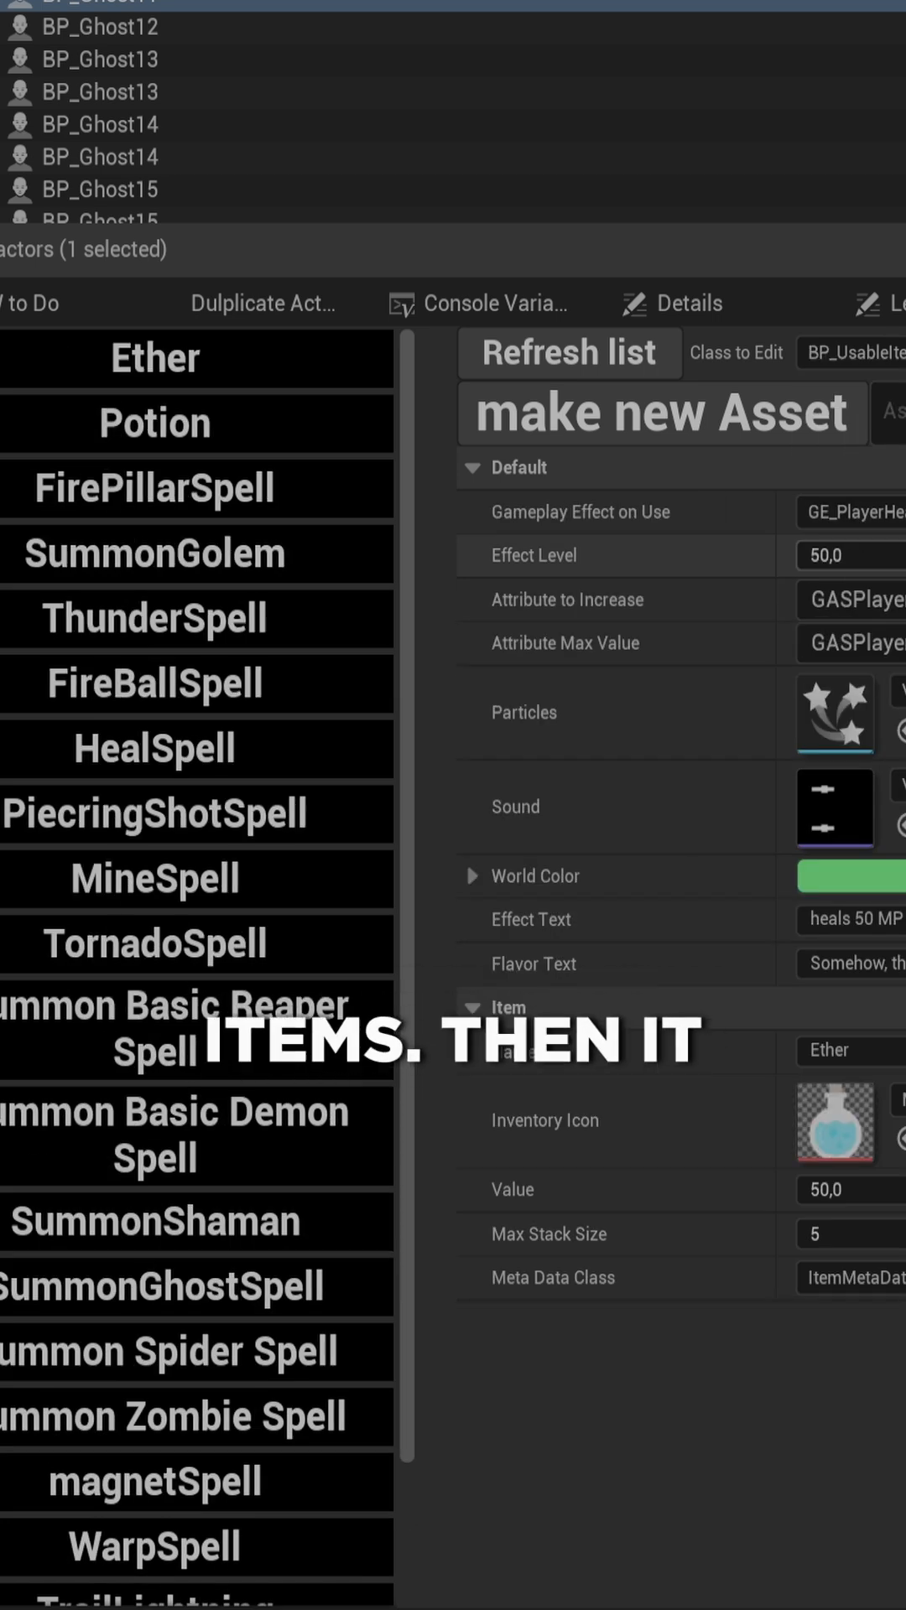
scroll("down", 3)
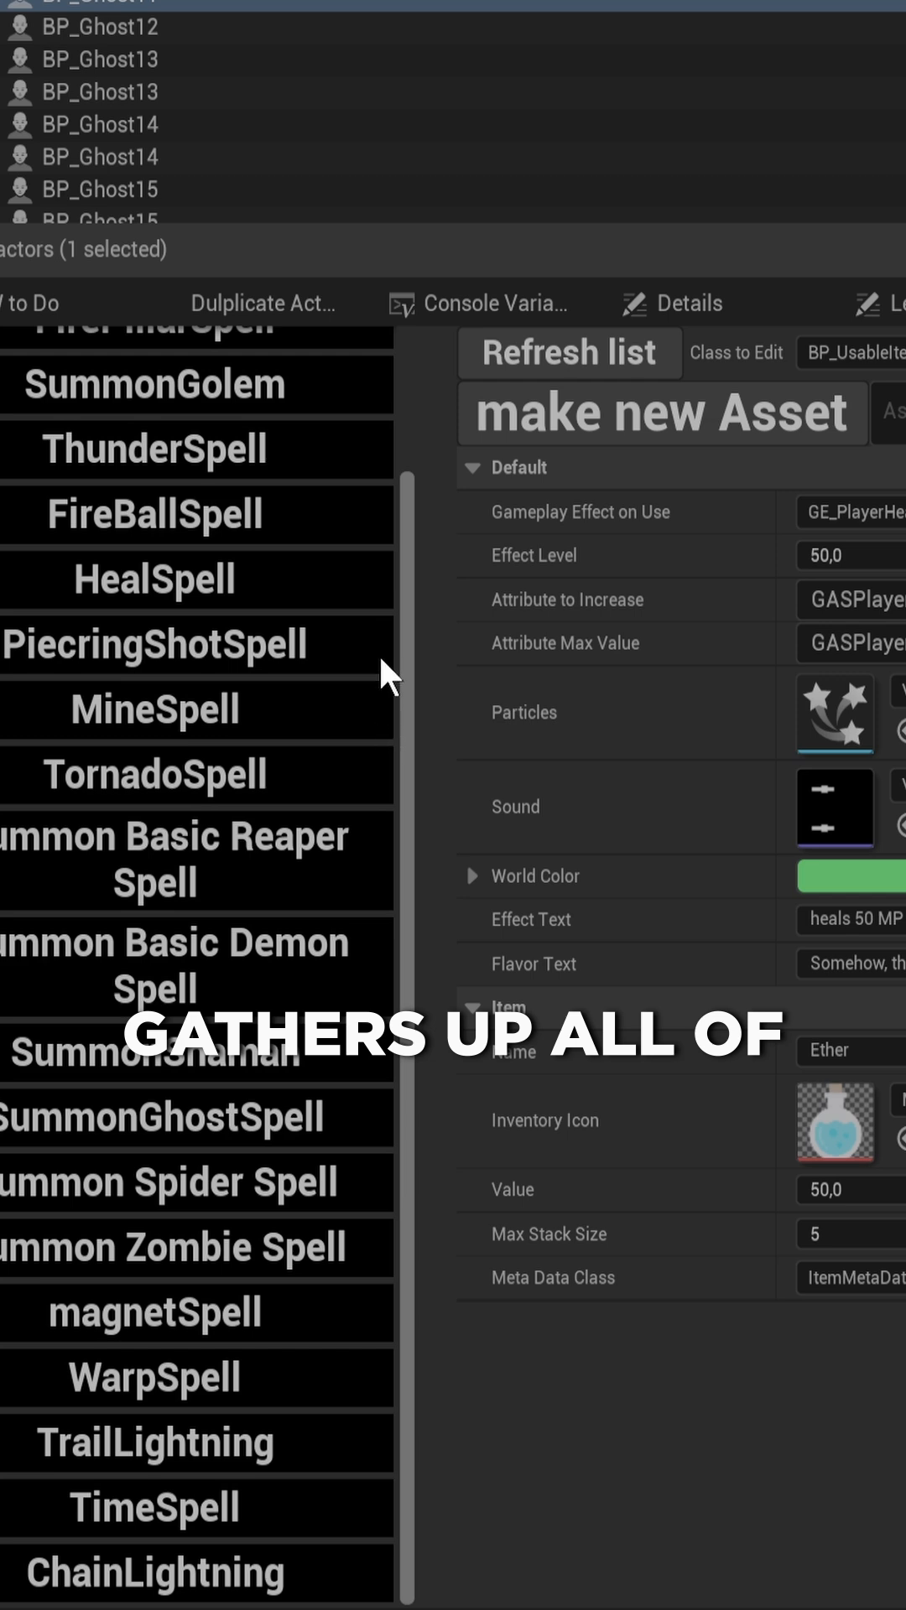
scroll("up", 3)
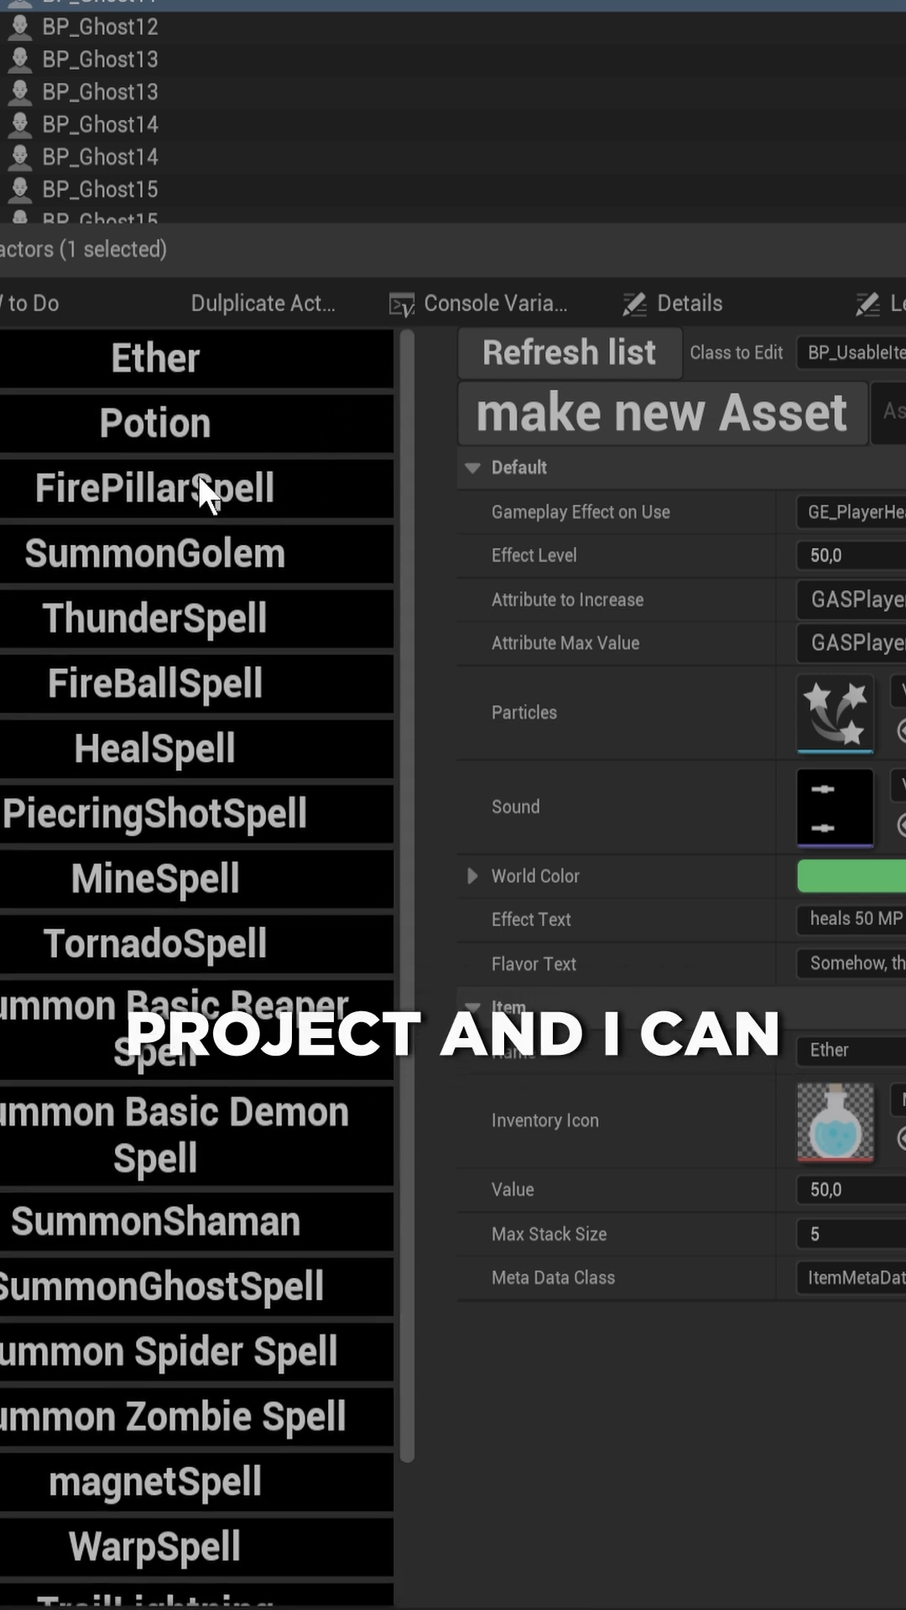
left_click(153, 684)
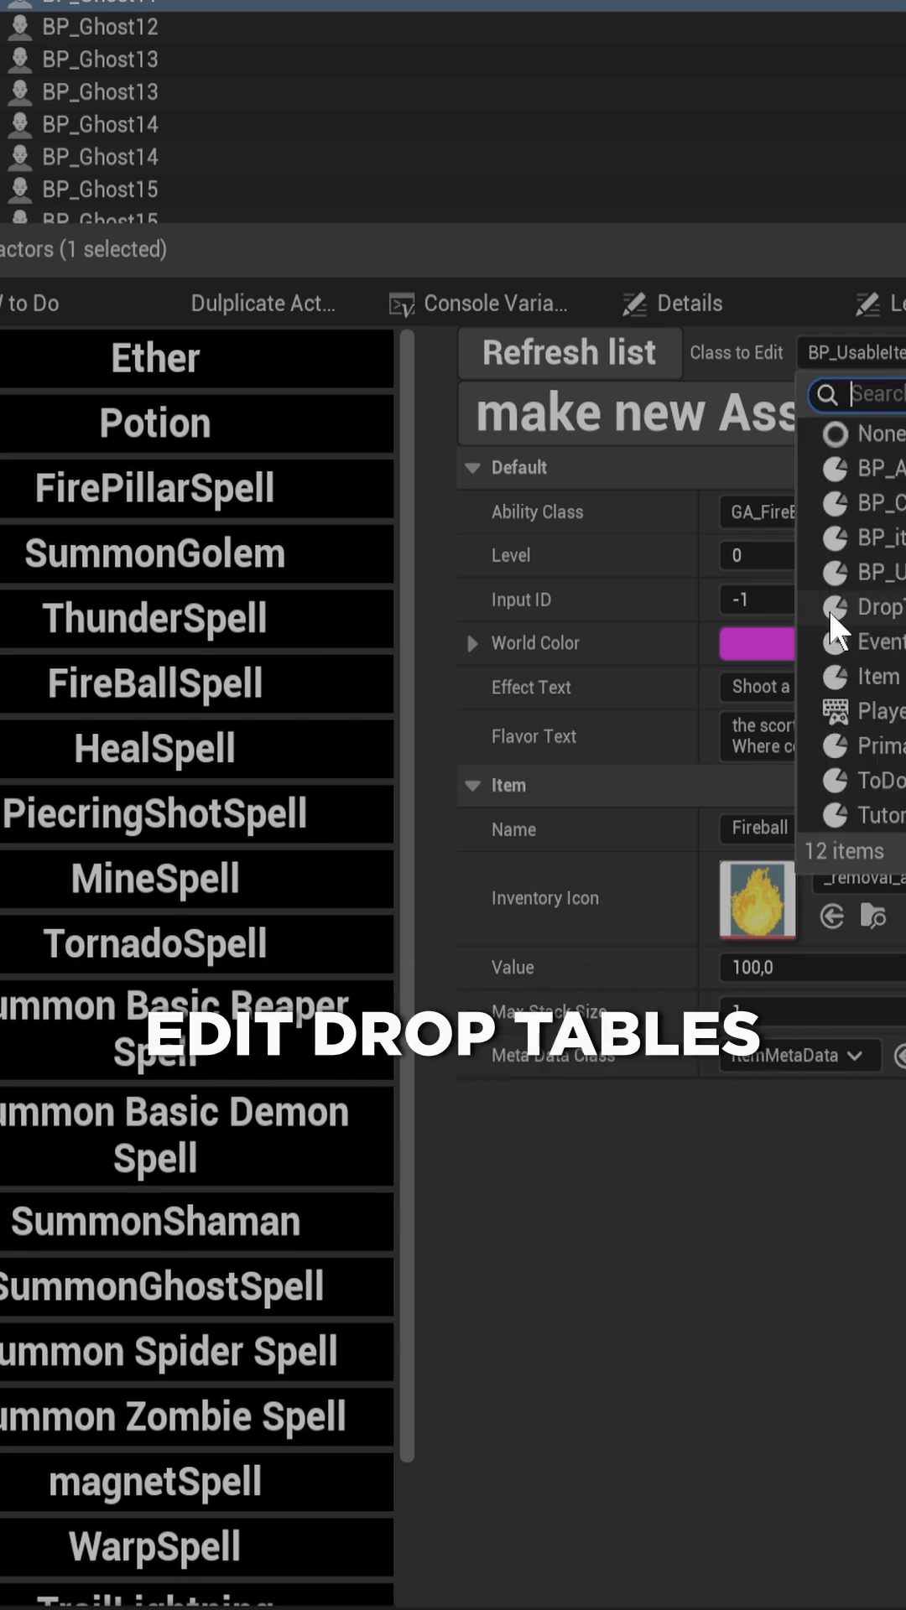
mouse_move(864, 607)
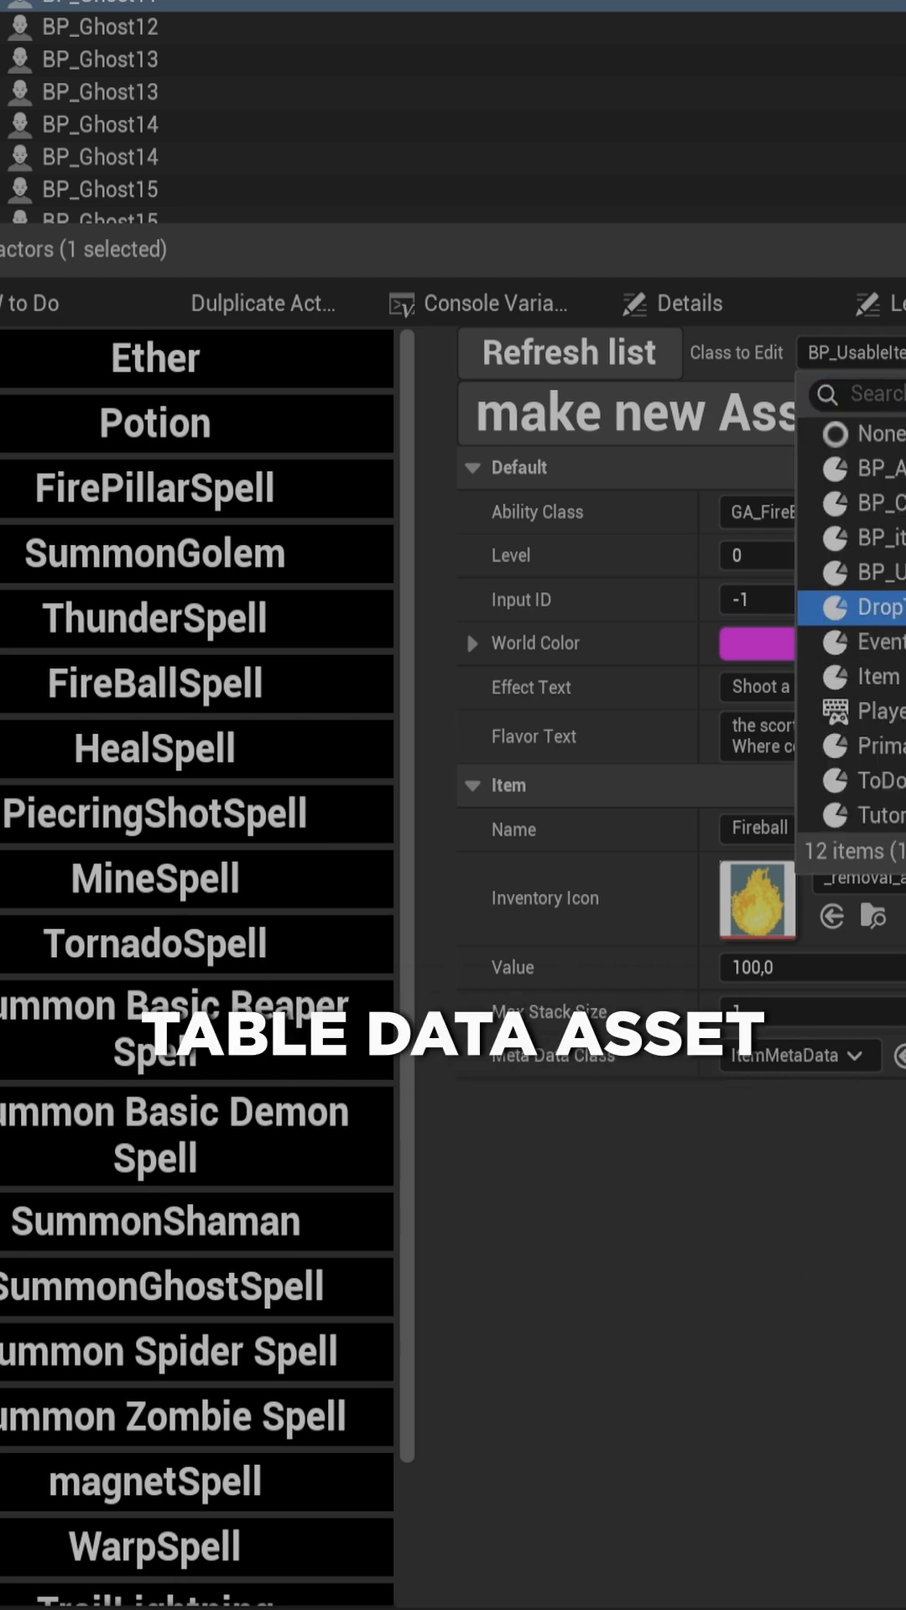
left_click(873, 607)
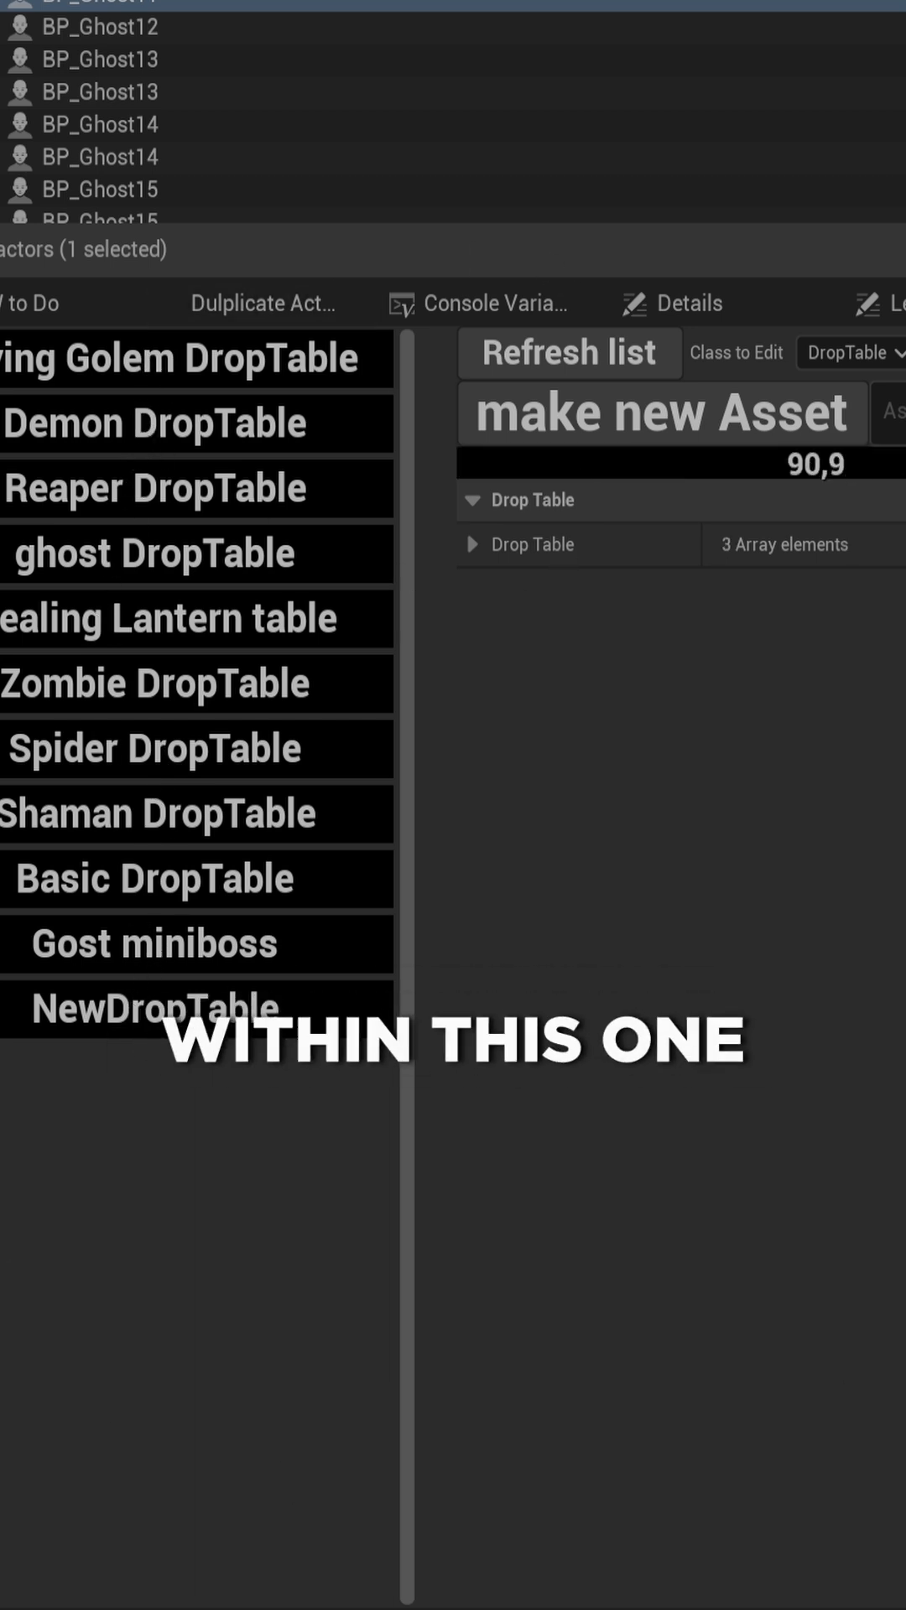
- Open the EUW to Do list and show the bugs tasks instead of Player Abilities
left_click(31, 303)
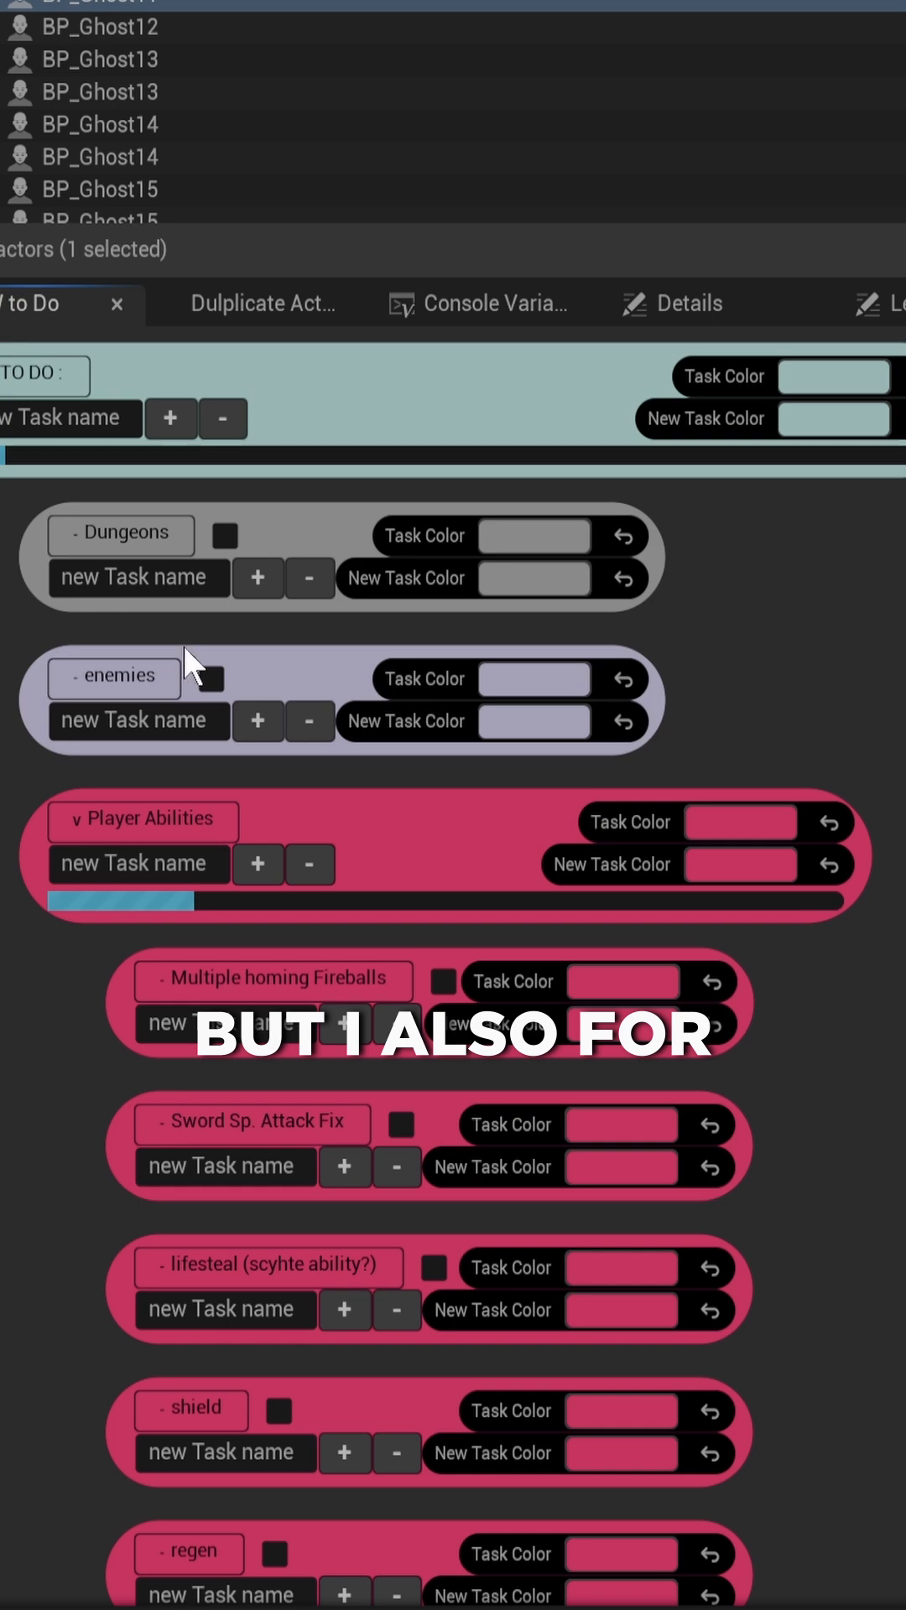
scroll("down", 3)
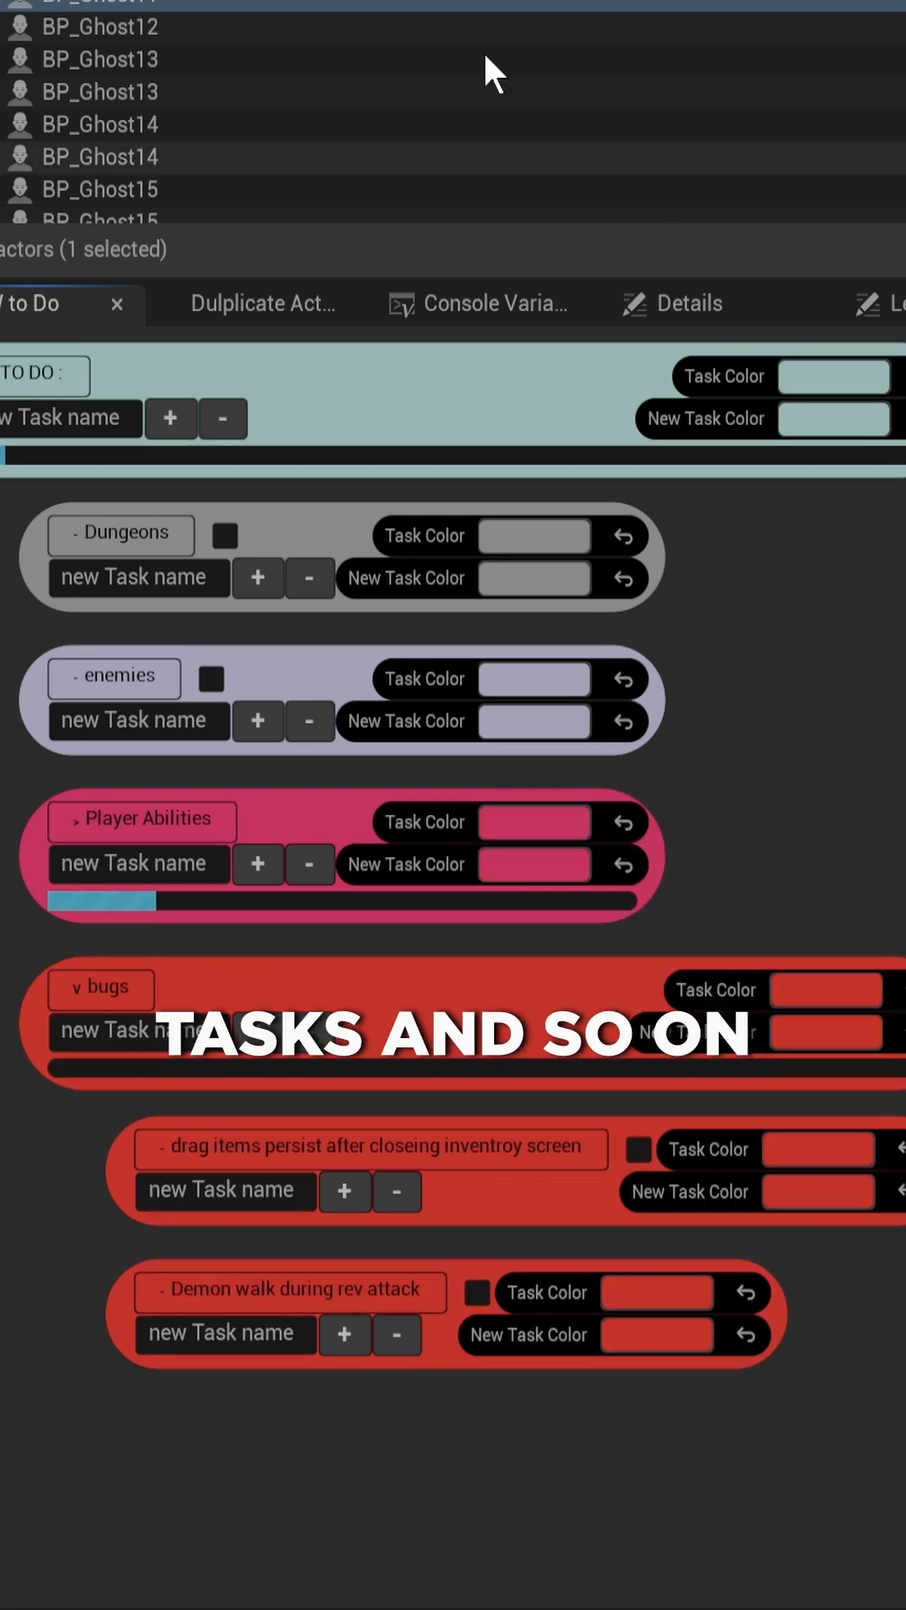
mouse_move(408, 883)
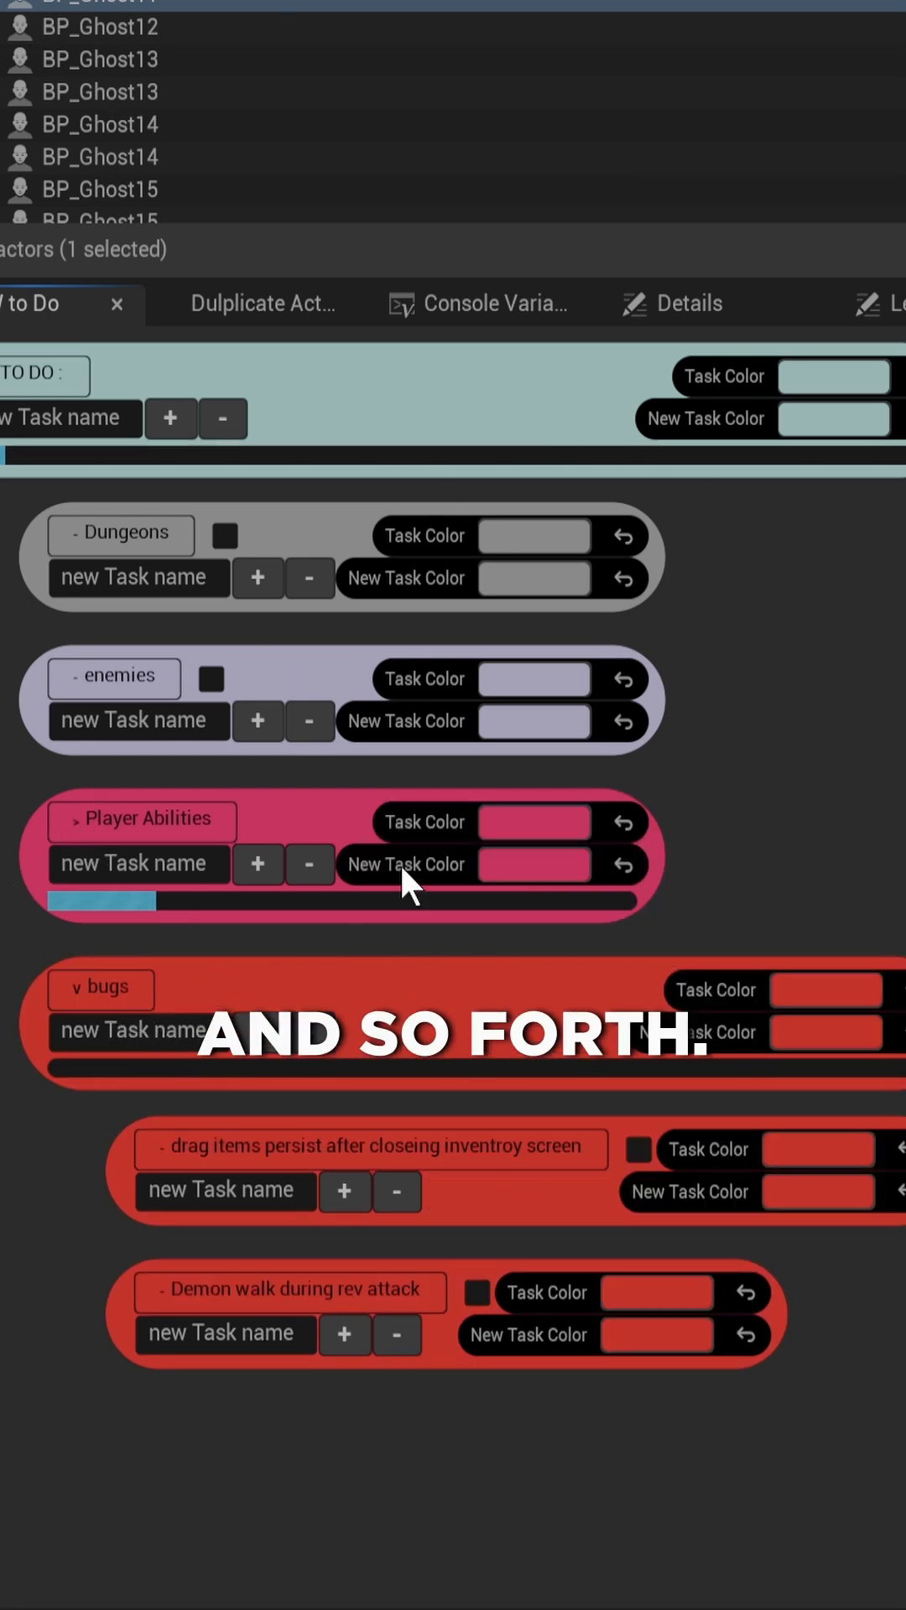
left_click(262, 303)
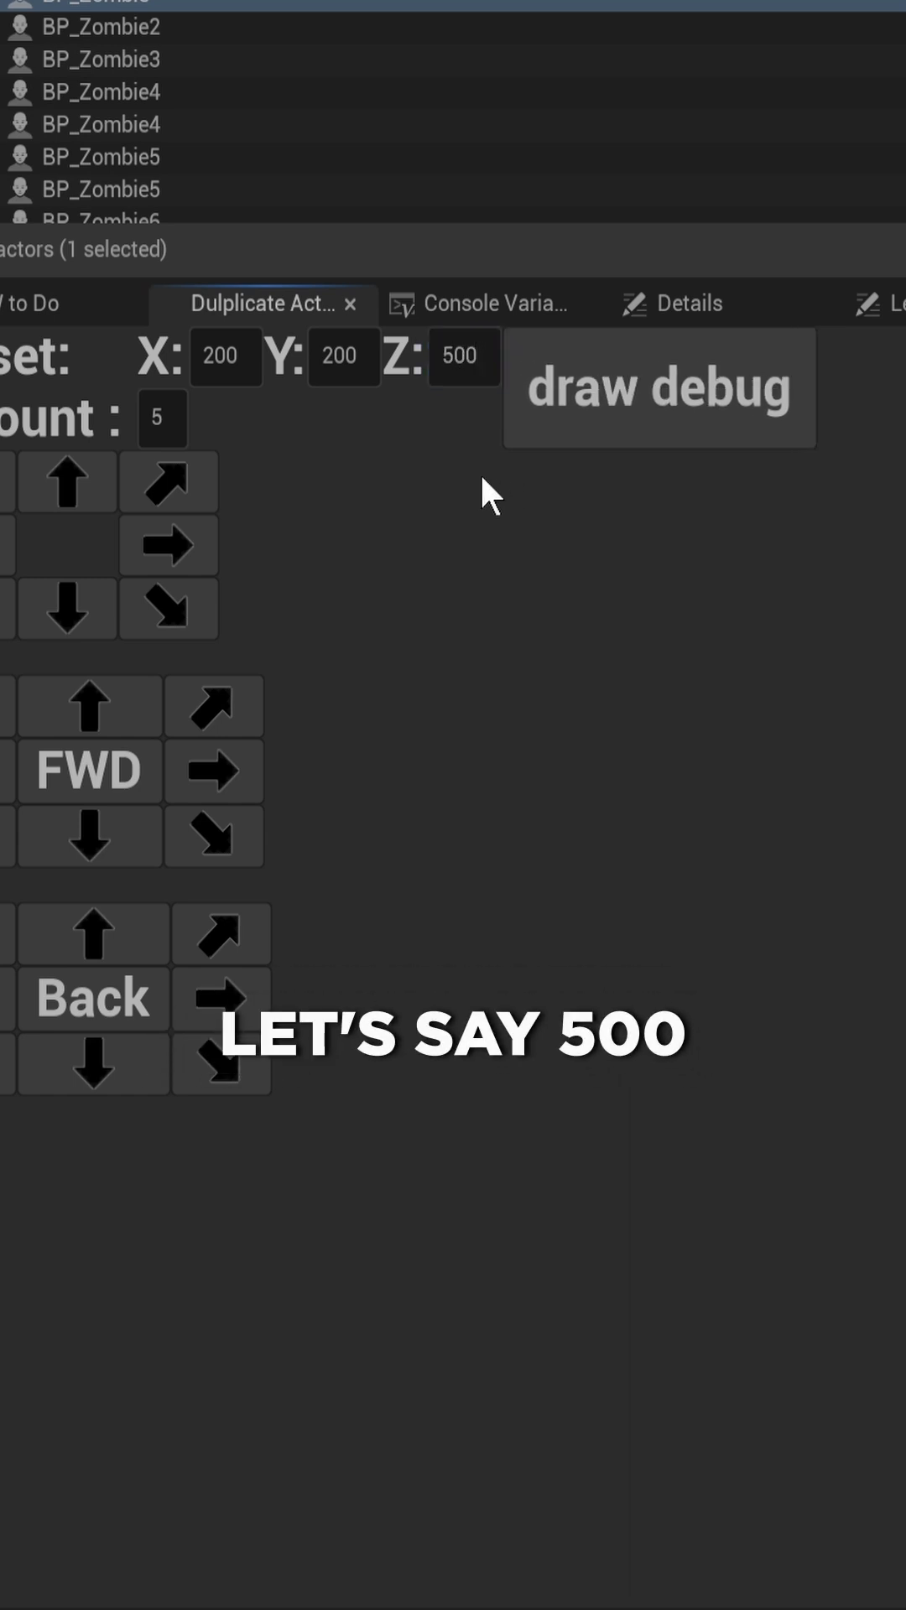
mouse_move(796, 416)
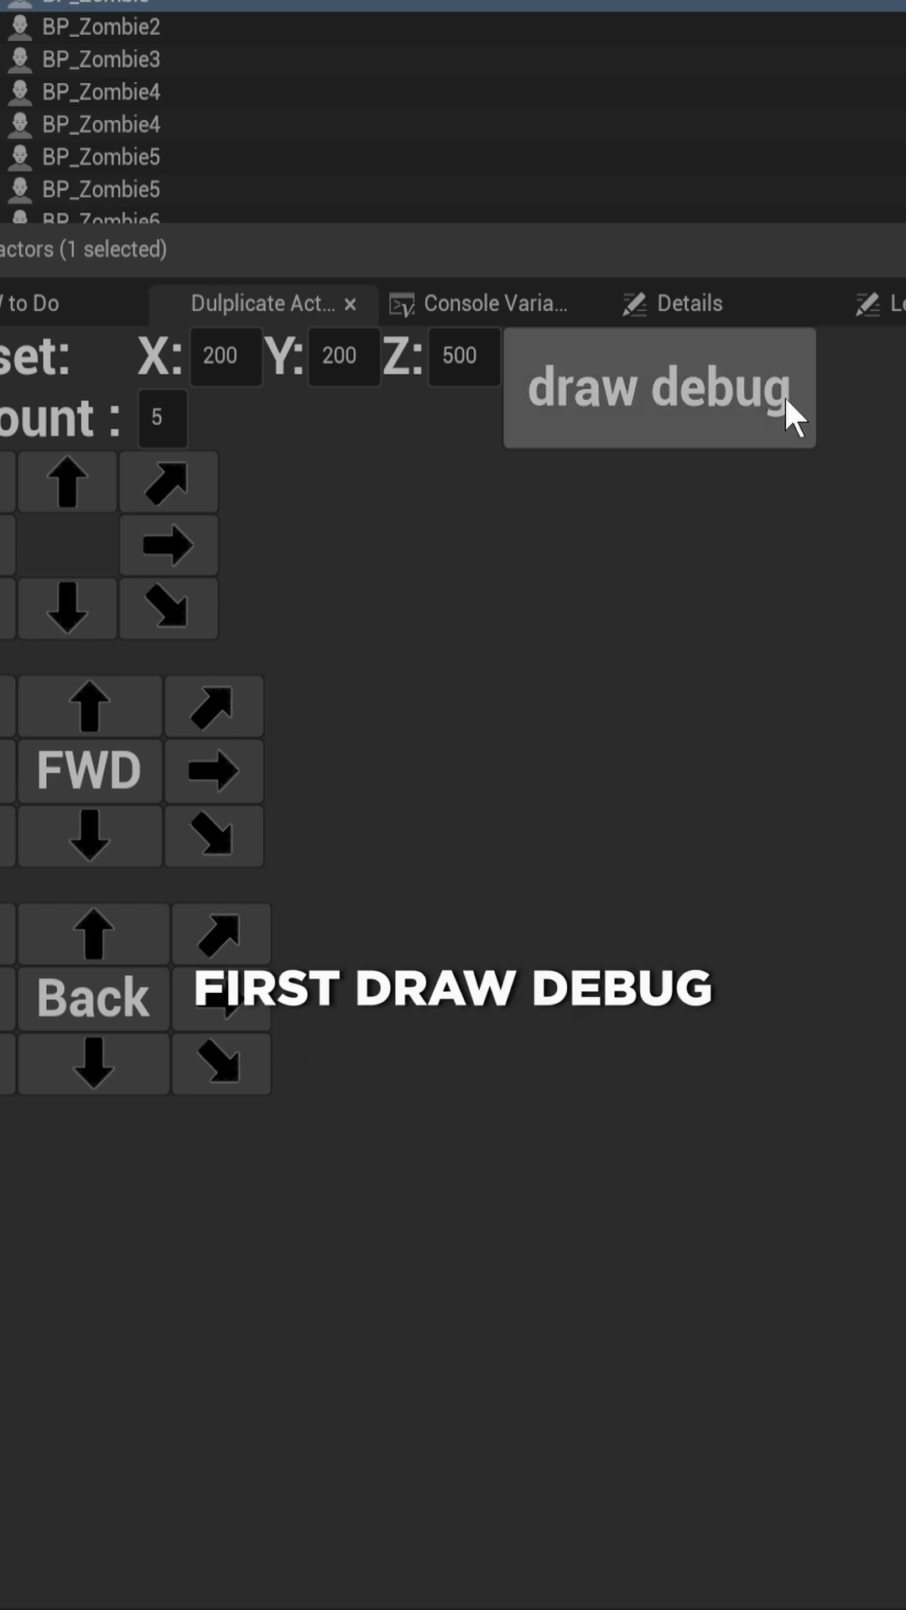
mouse_move(65, 481)
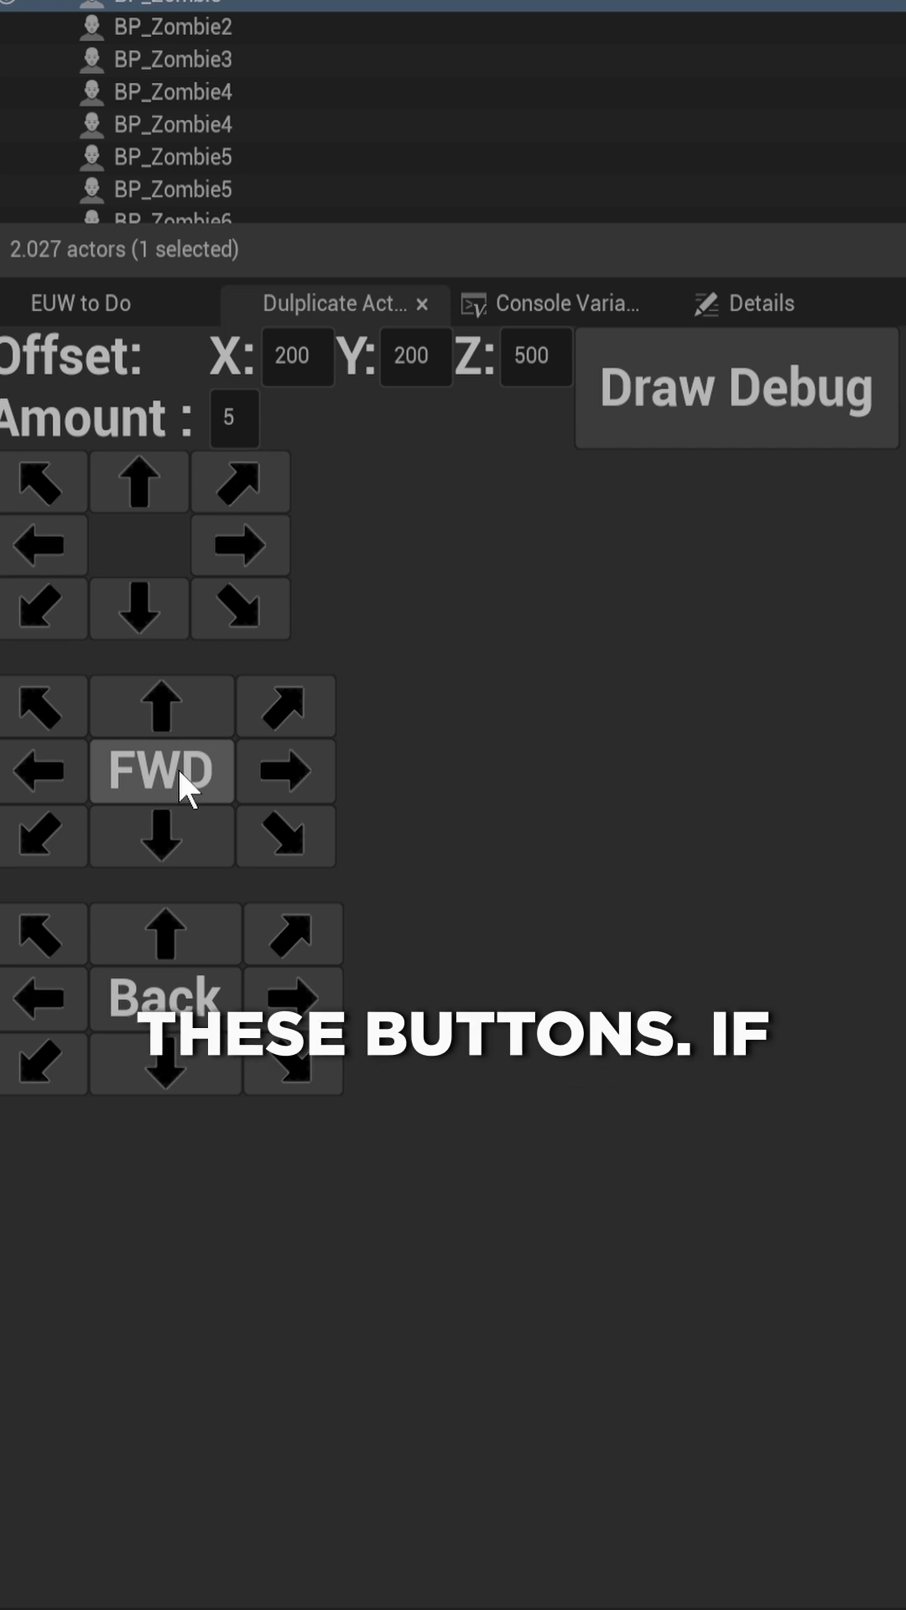
- Duplicate the actor forward using offset 200, 200, 500 and 5 copies
left_click(161, 772)
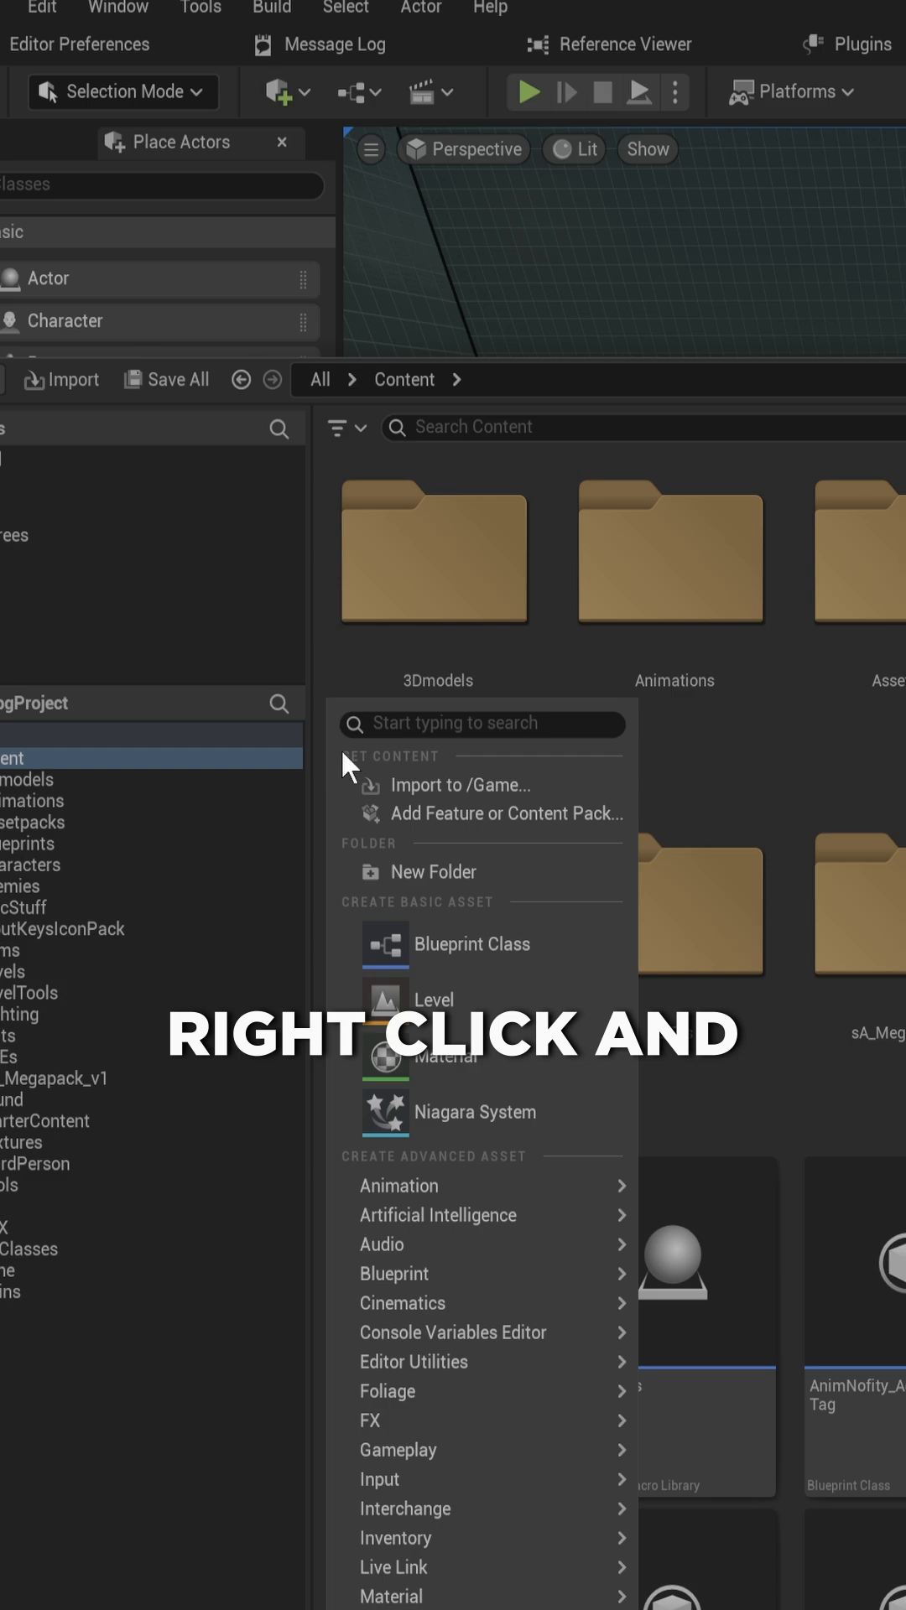
- Filter the Content Browser creation menu by 'editor' to find Editor Utility Widget
type("edtir")
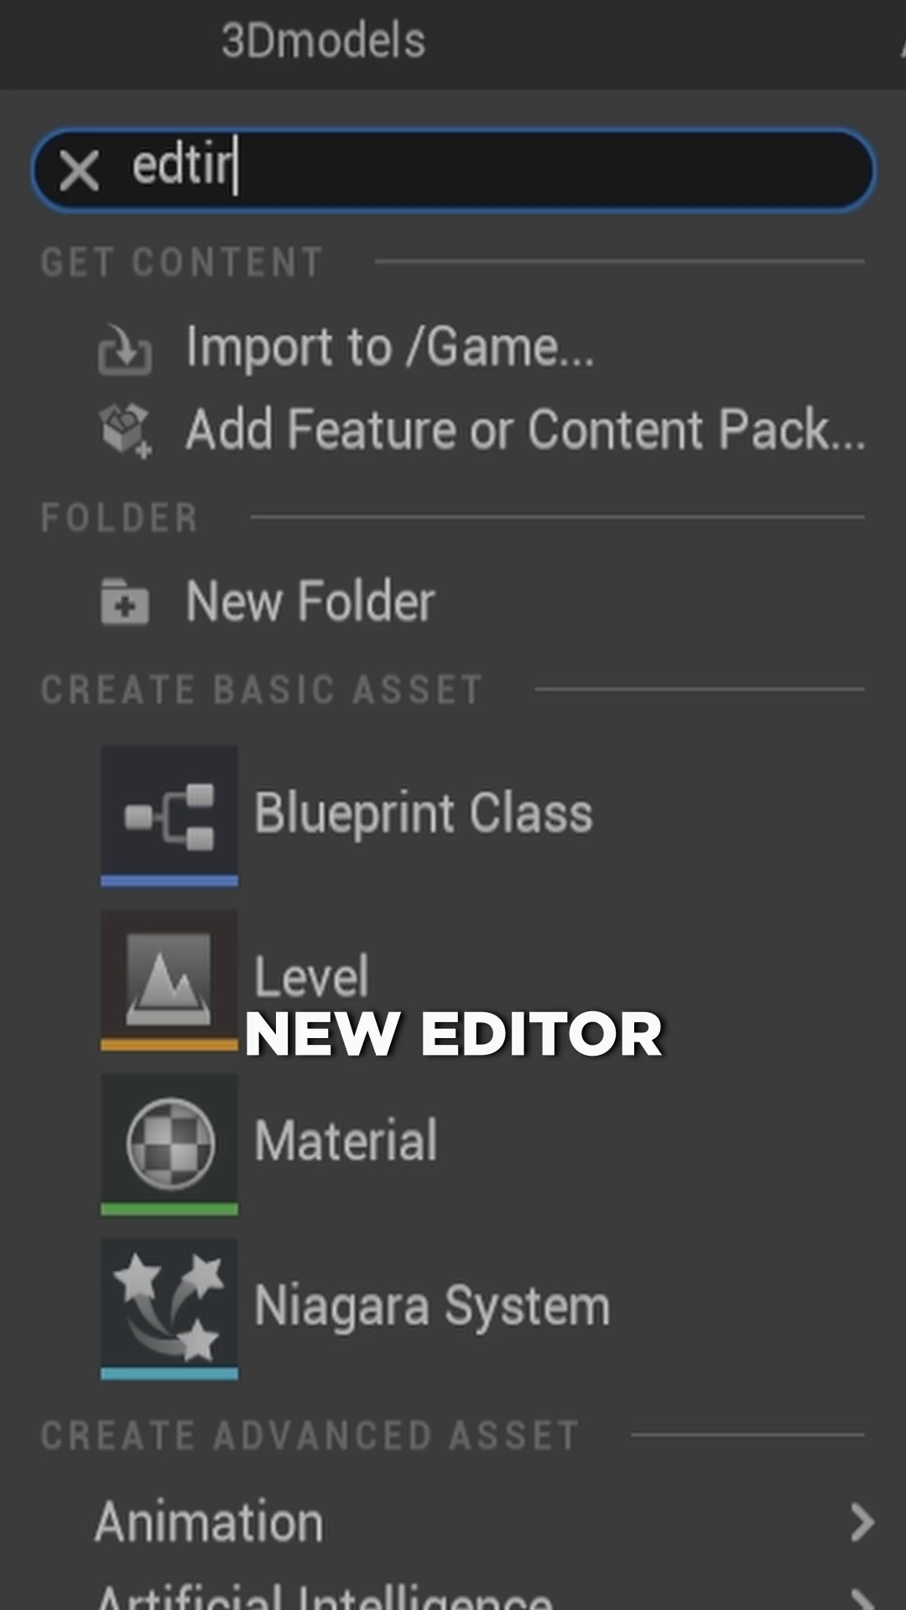
type("editor")
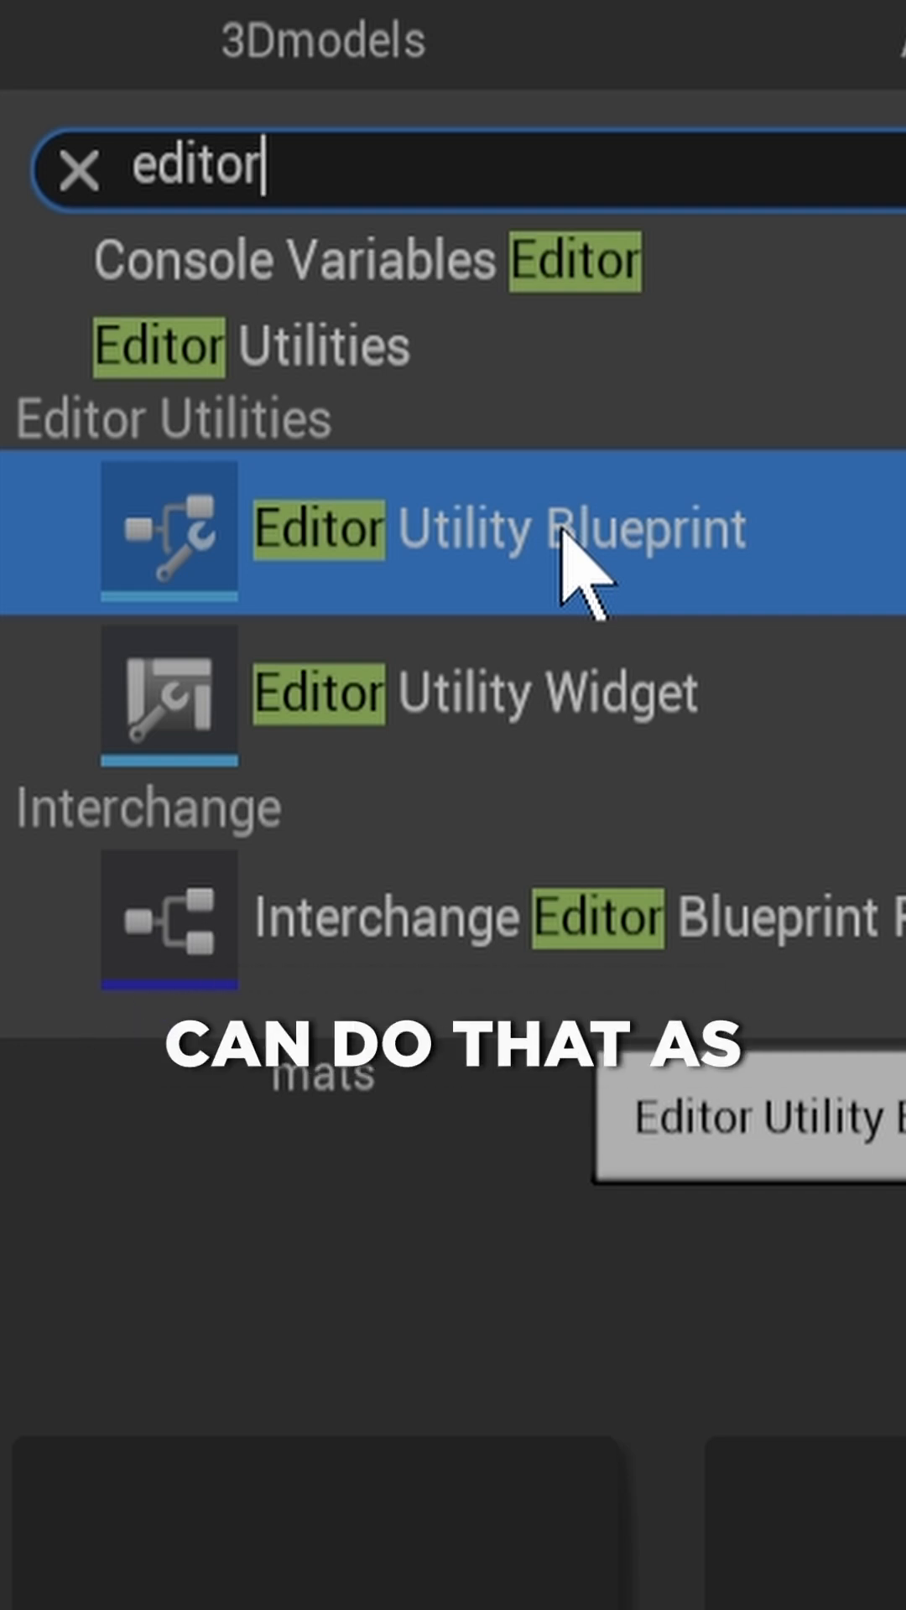
mouse_move(719, 760)
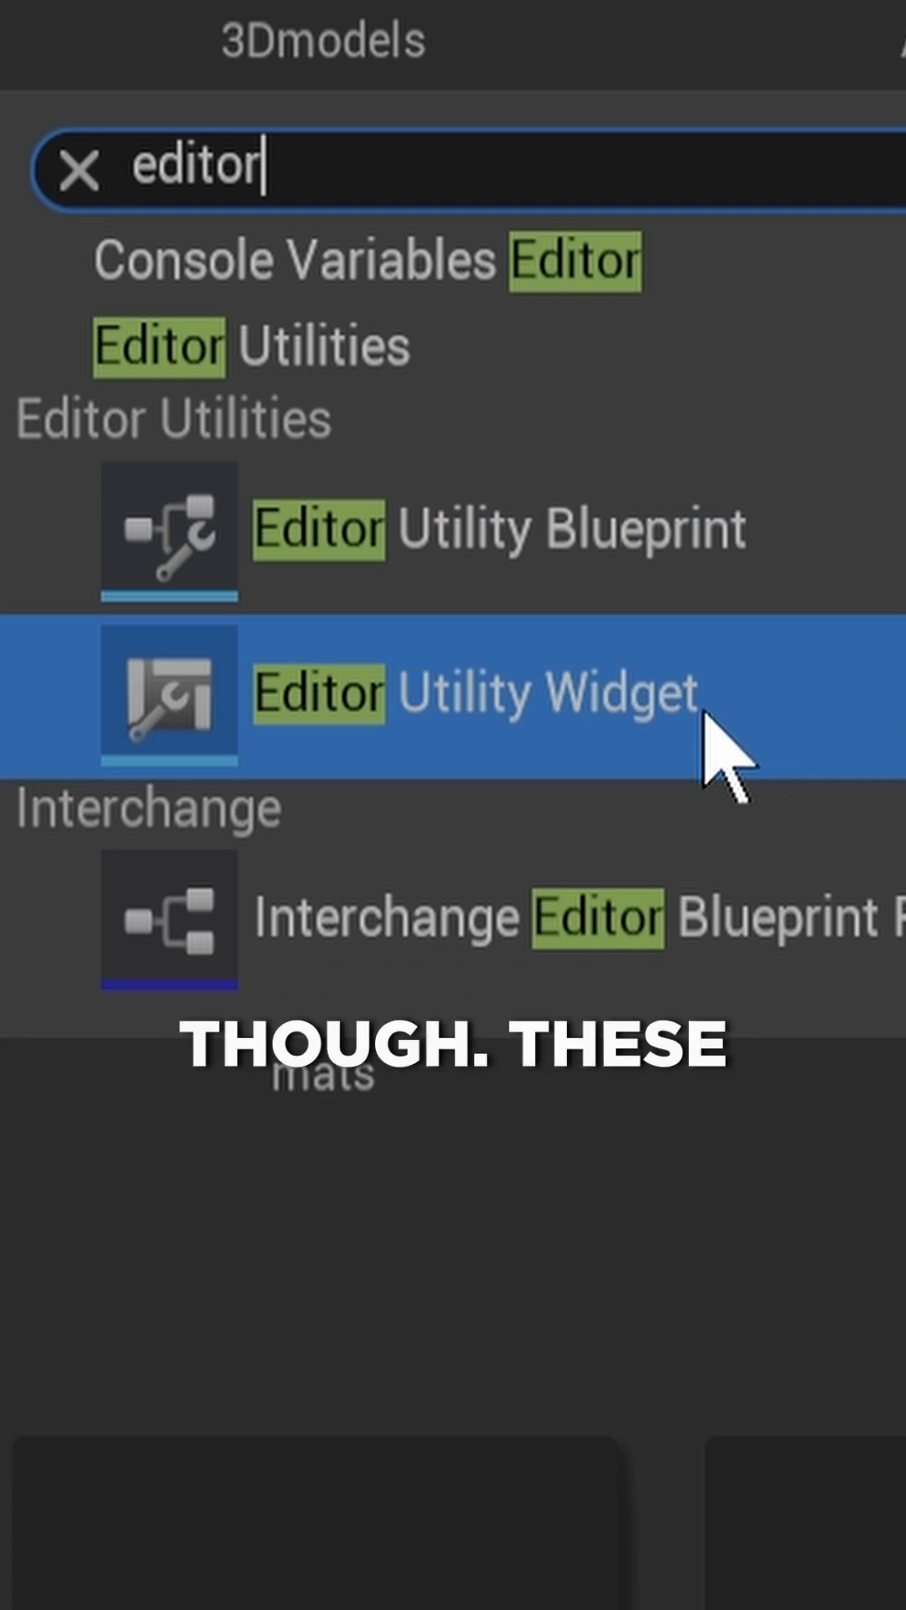
mouse_move(431, 750)
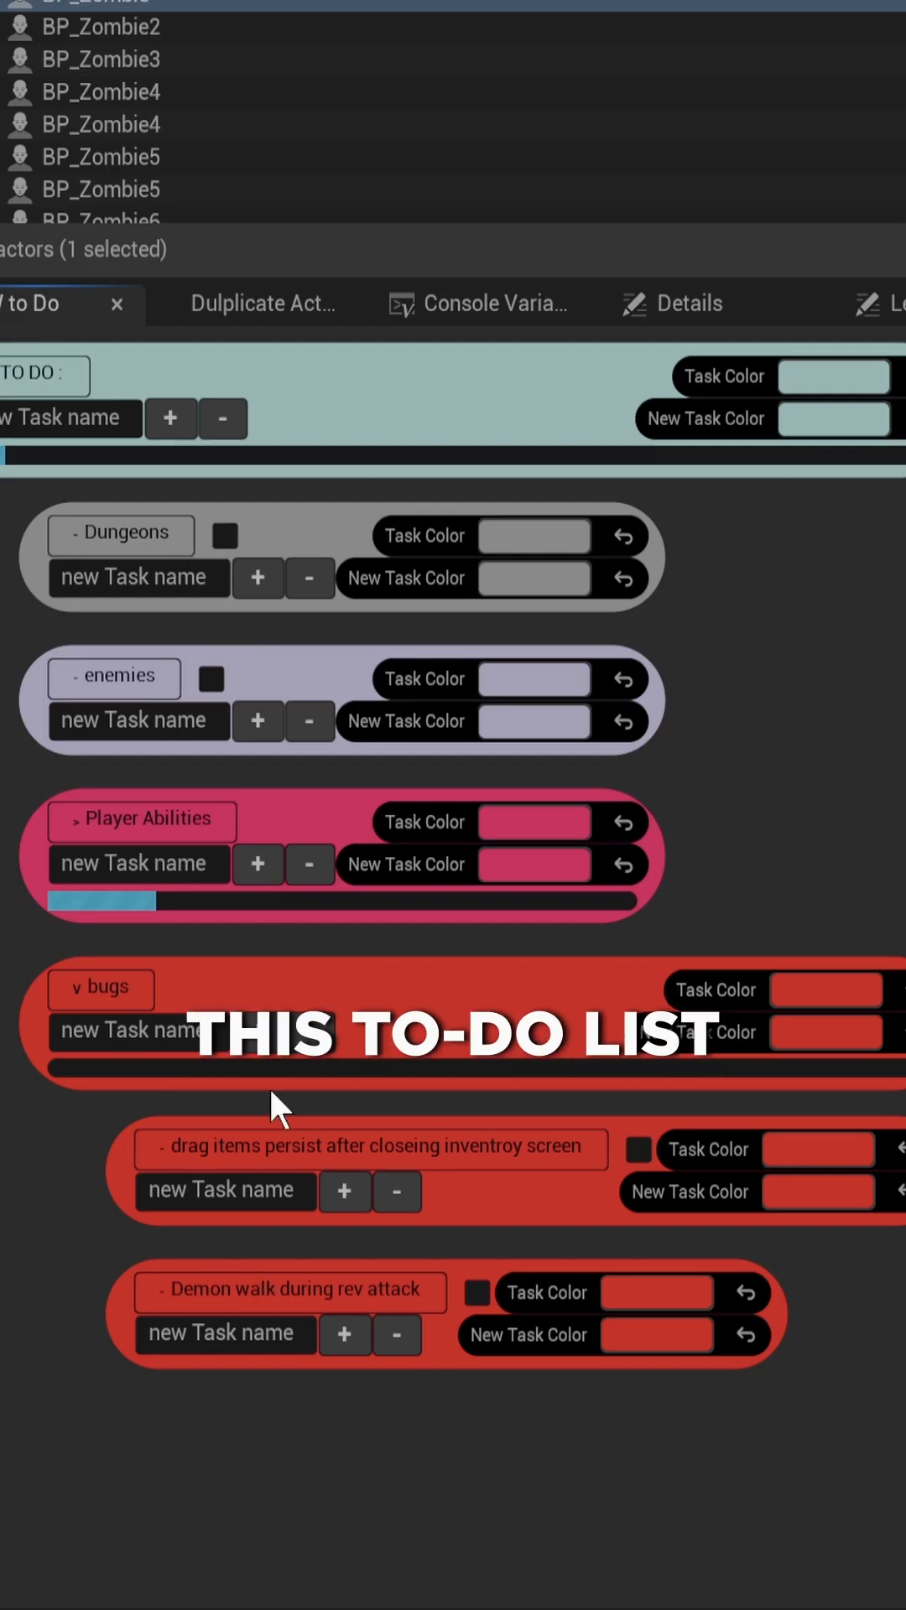
mouse_move(457, 719)
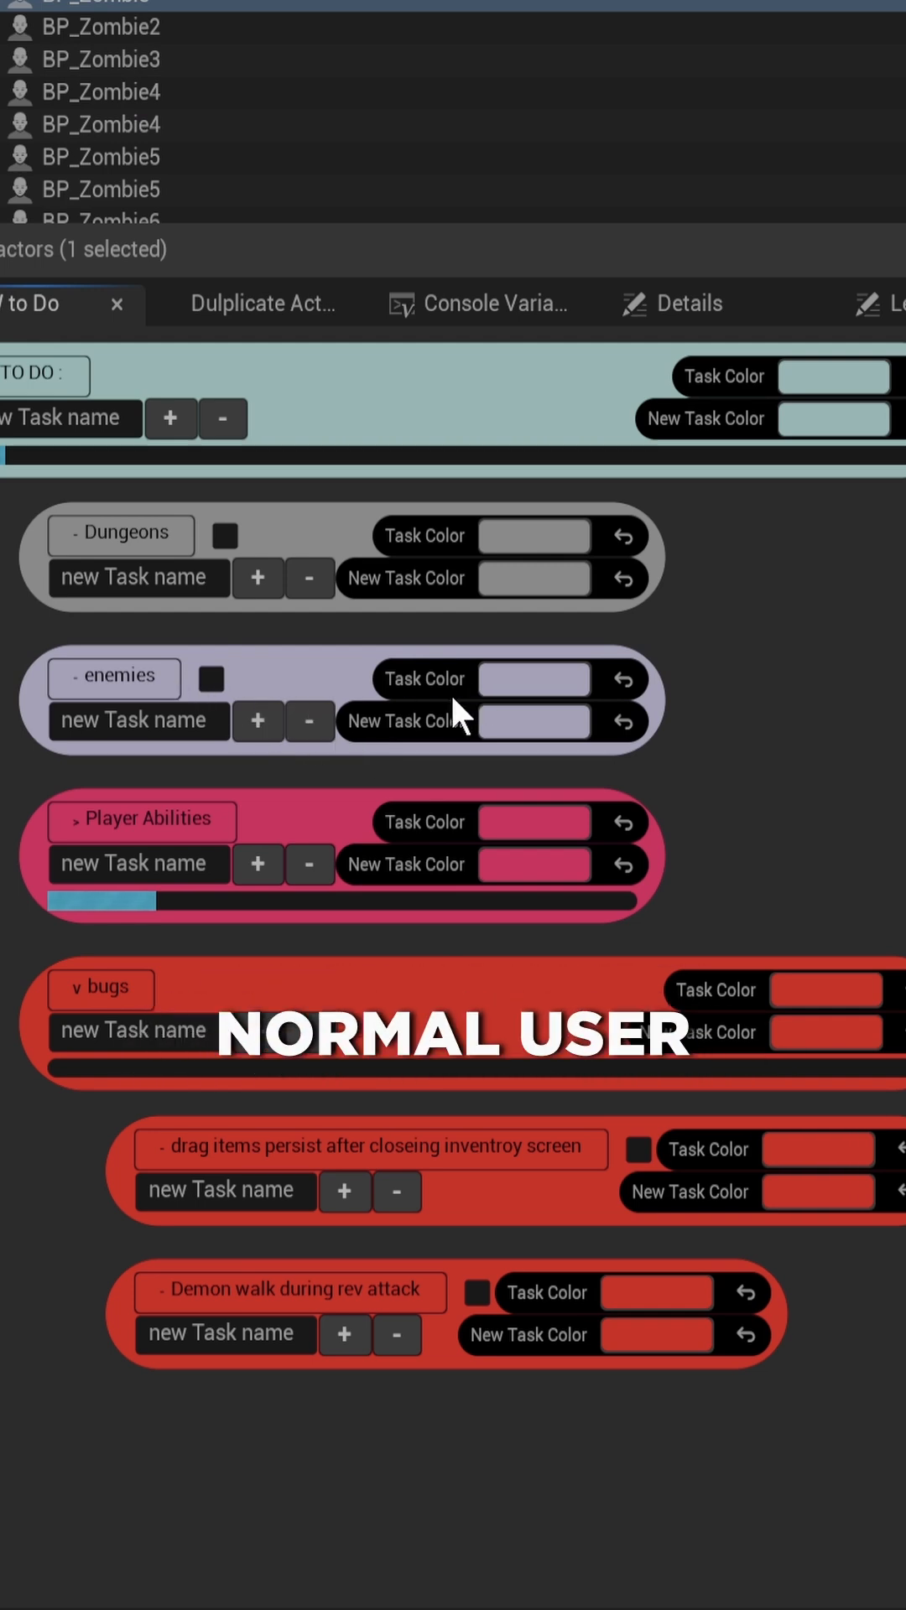
mouse_move(837, 737)
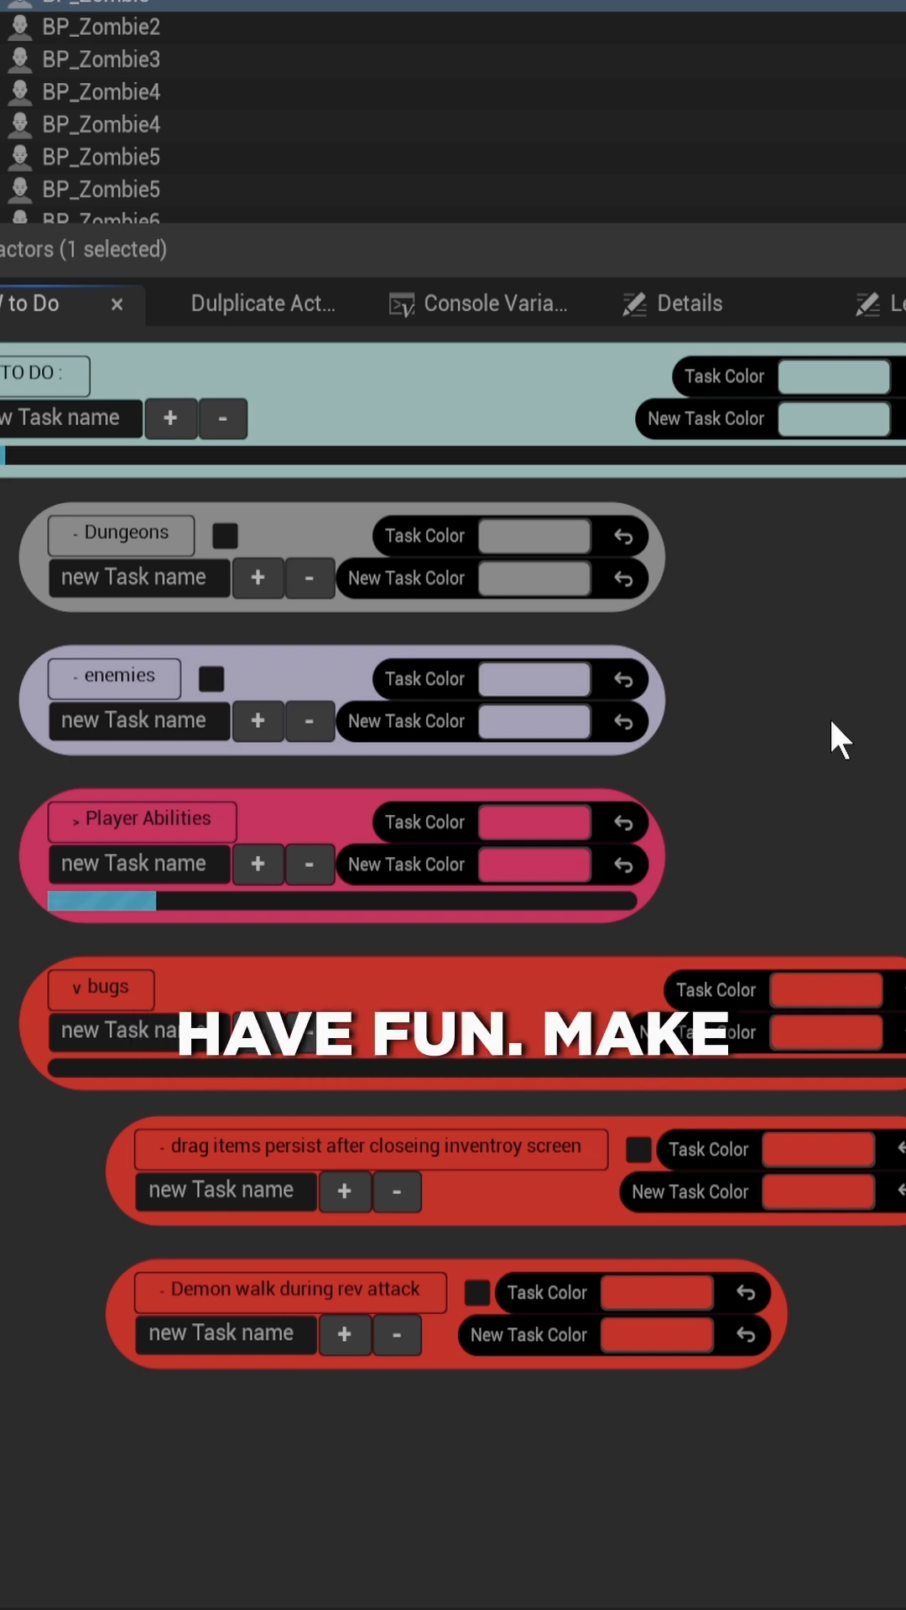